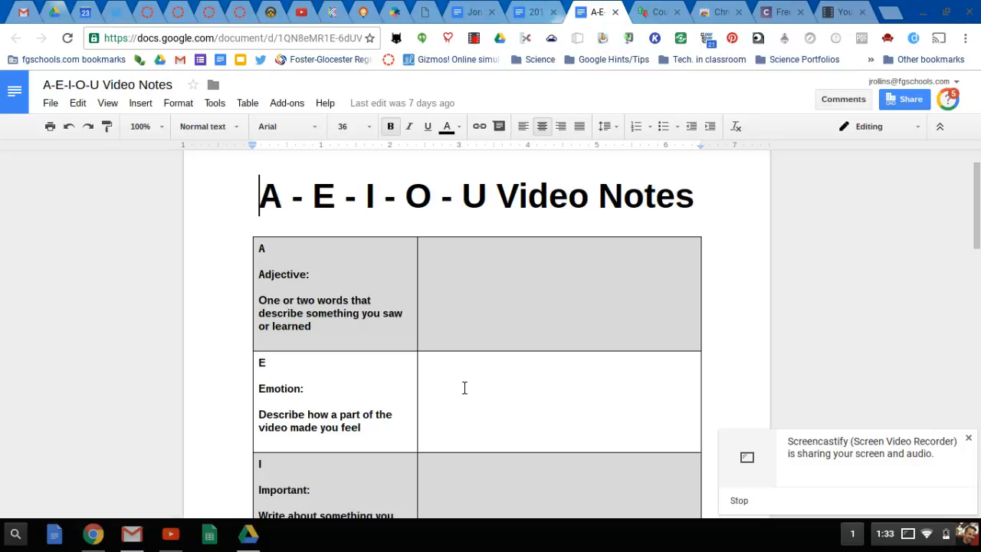
scroll("down", 3)
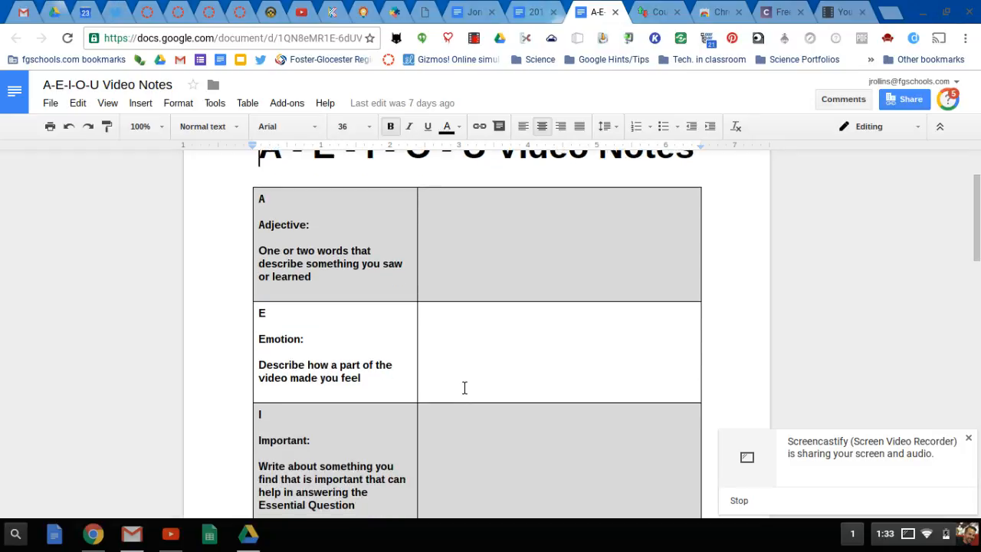
mouse_move(387, 293)
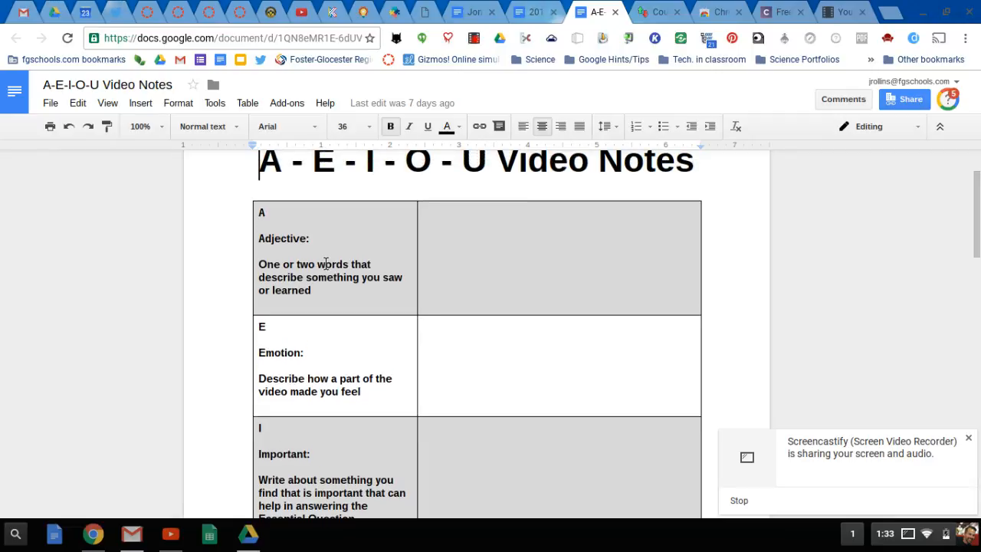
mouse_move(323, 286)
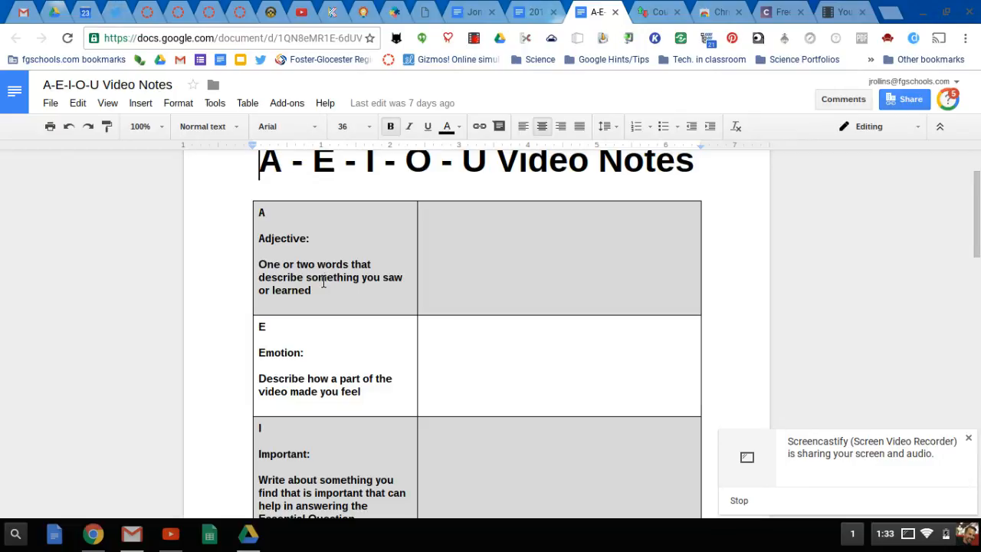
scroll("down", 3)
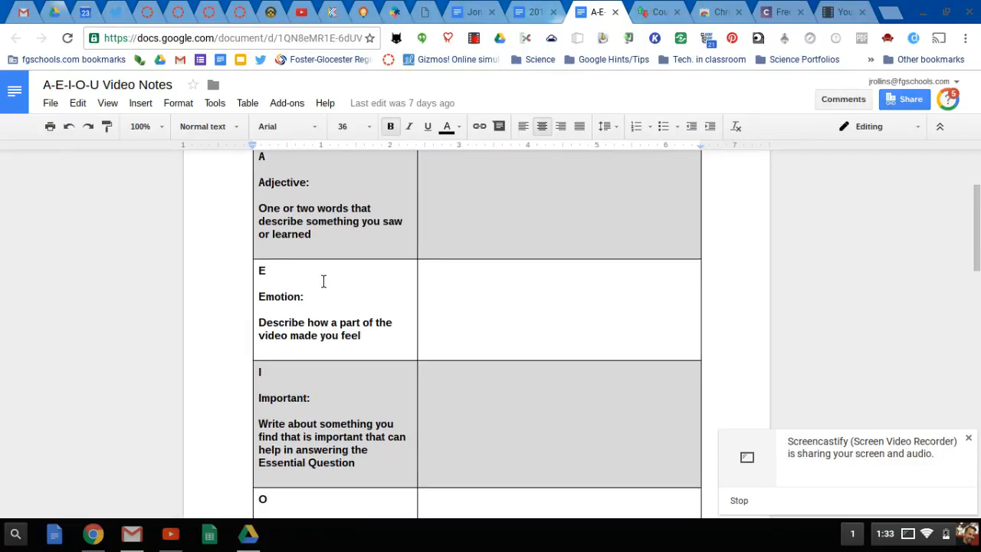
scroll("down", 3)
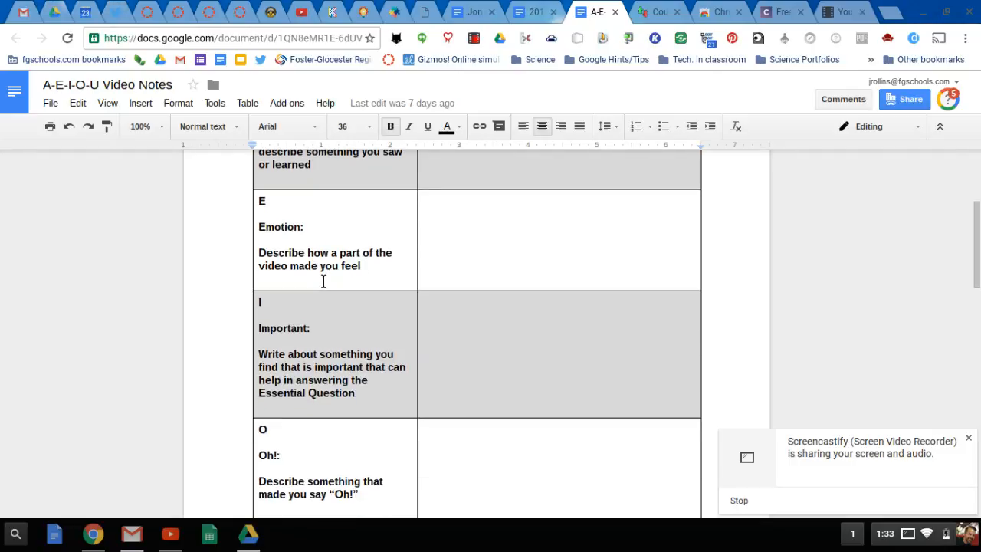
scroll("down", 3)
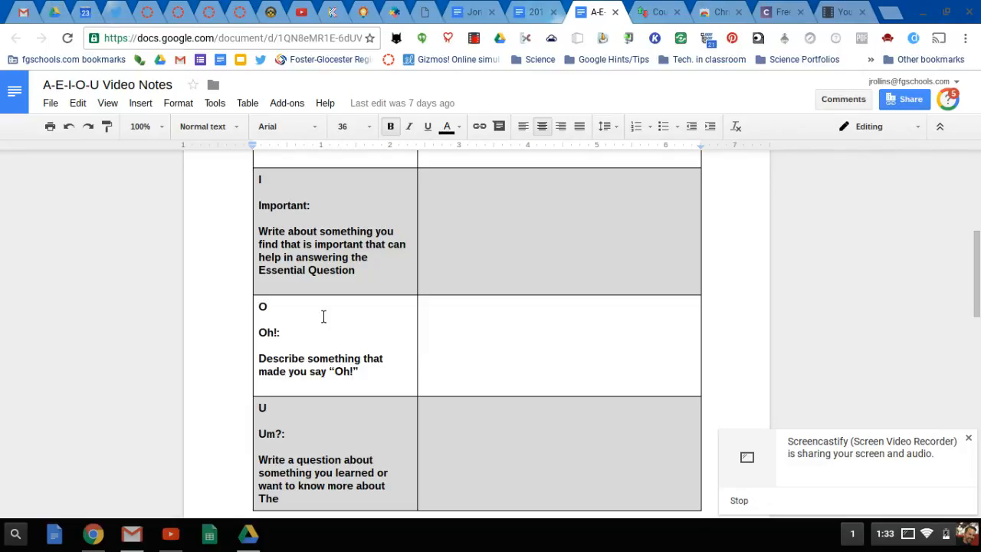
scroll("down", 3)
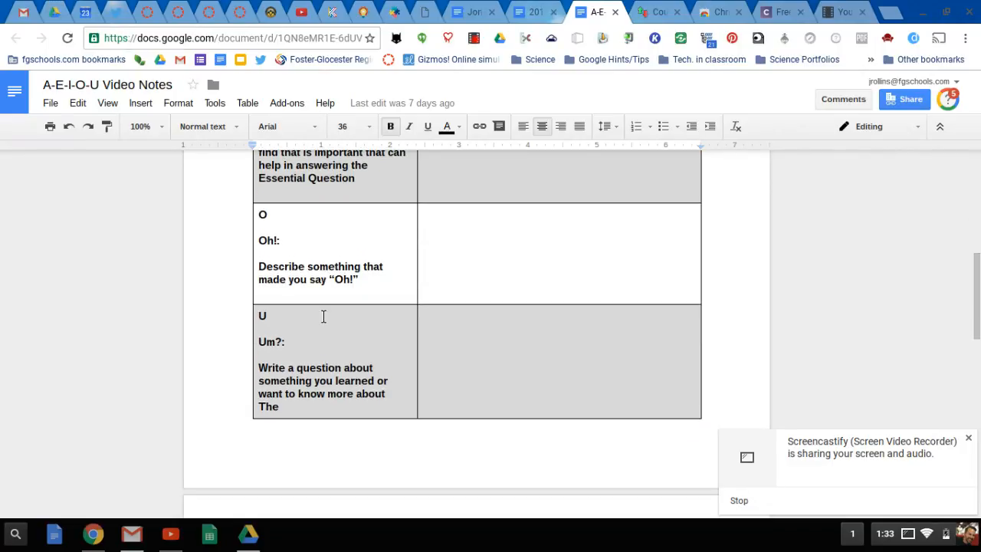